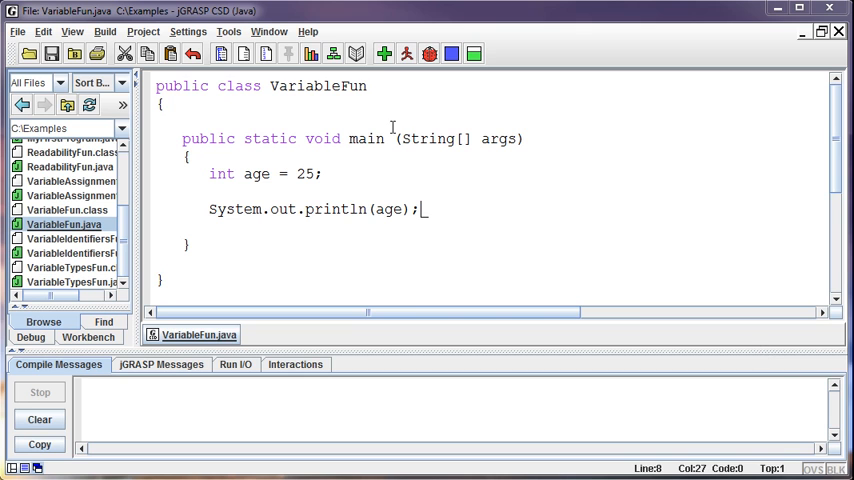
mouse_move(289, 175)
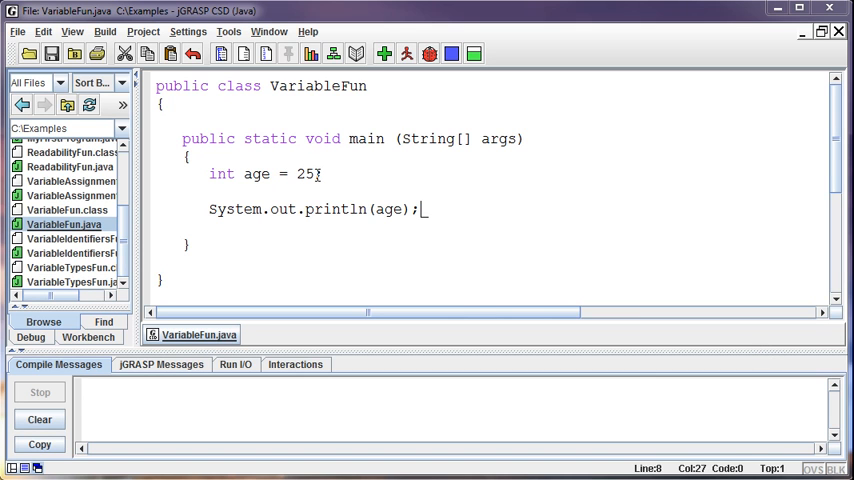
mouse_move(387, 191)
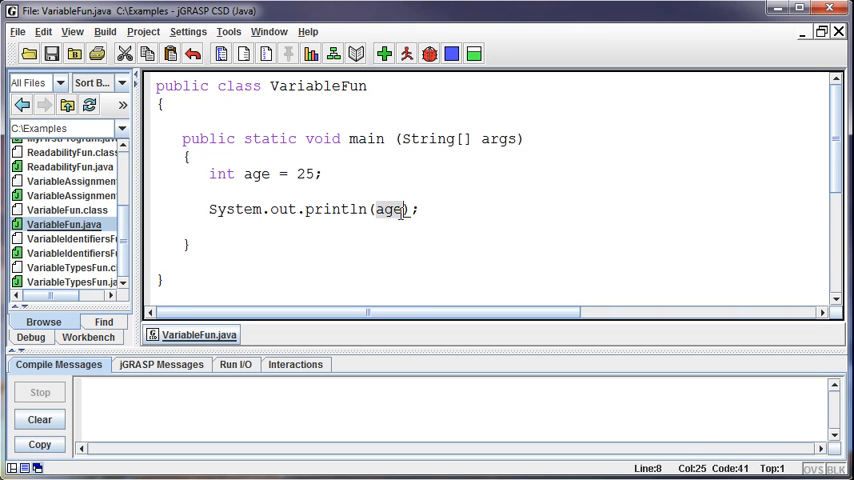
Compile and run VariableFun, confirming the Run I/O output shows 25
left_click(384, 54)
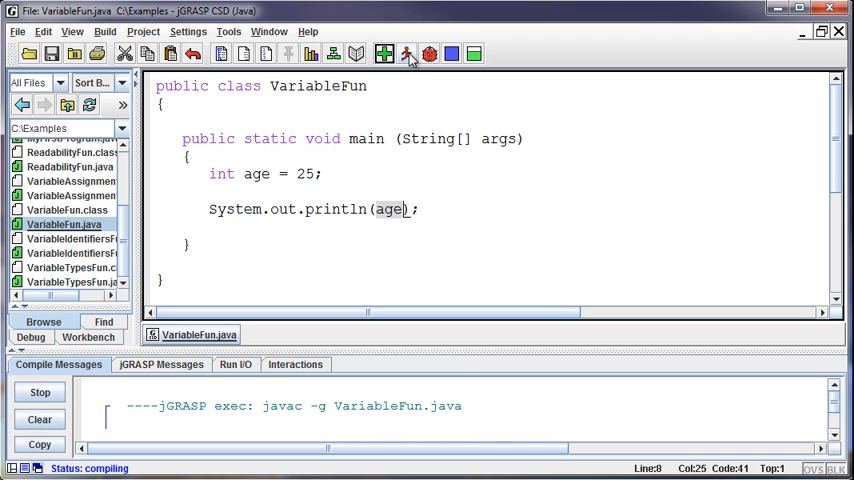
left_click(407, 54)
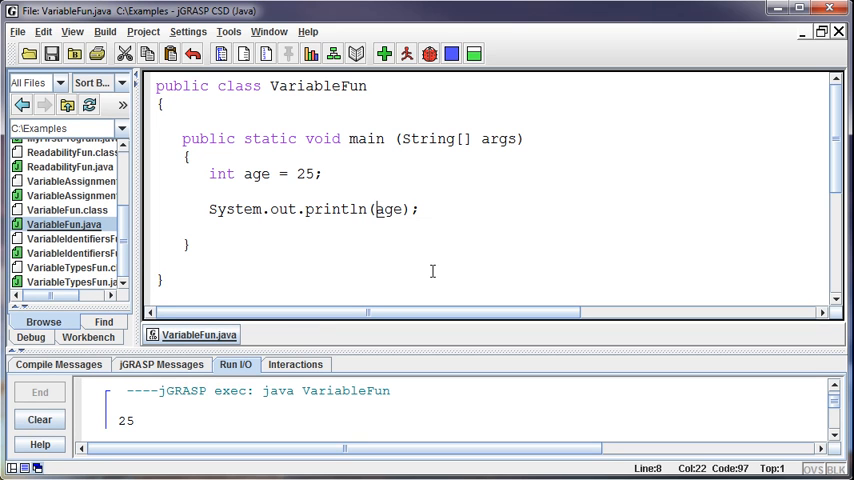
Rewrite the println argument as unquoted I am age years old, getting a ')' expected compile error
type("I am")
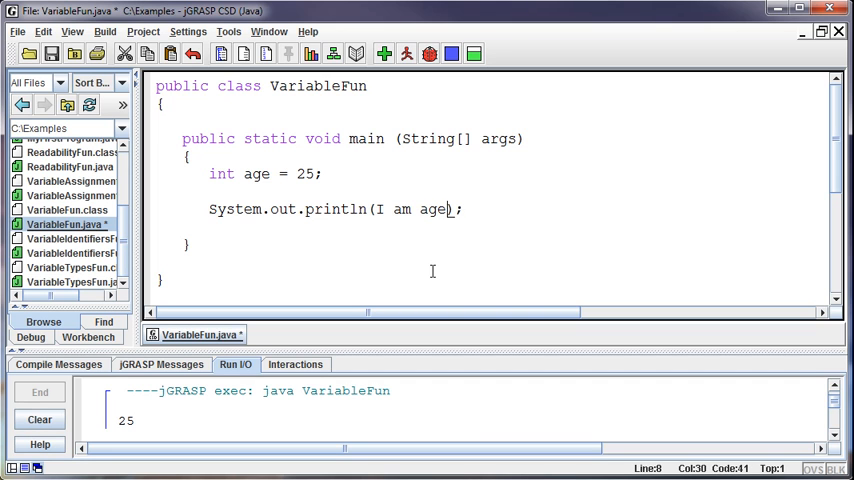
type("year")
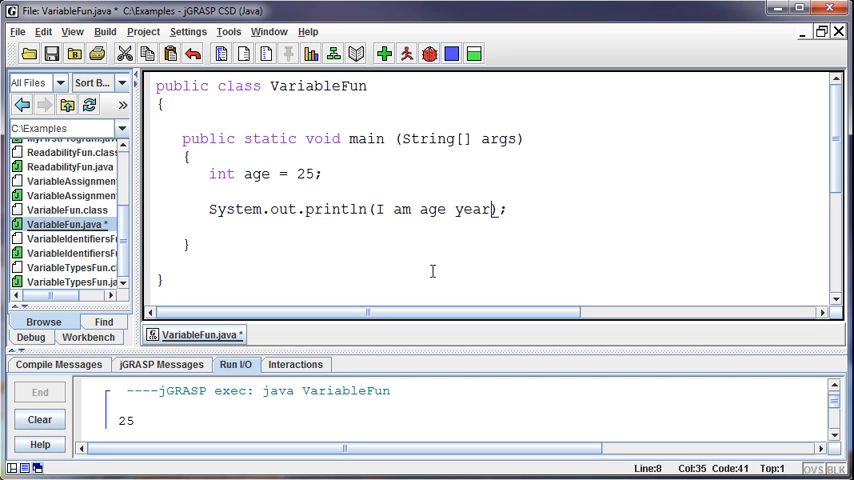
type("s old")
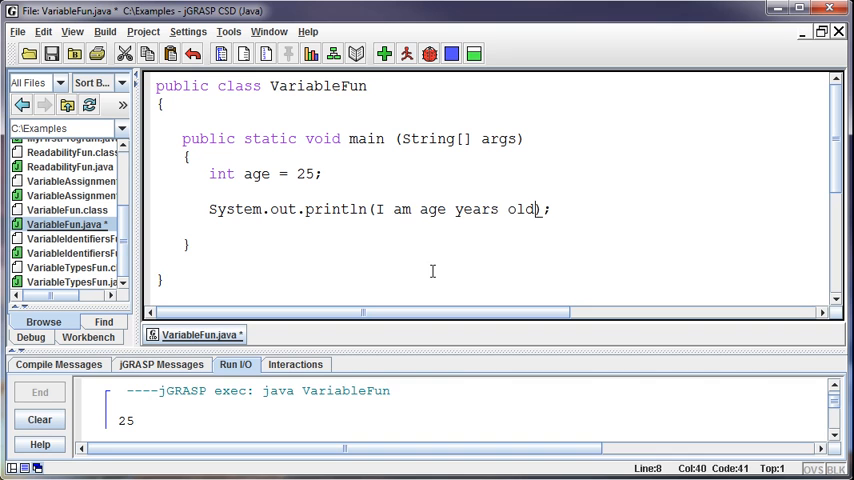
left_click(385, 55)
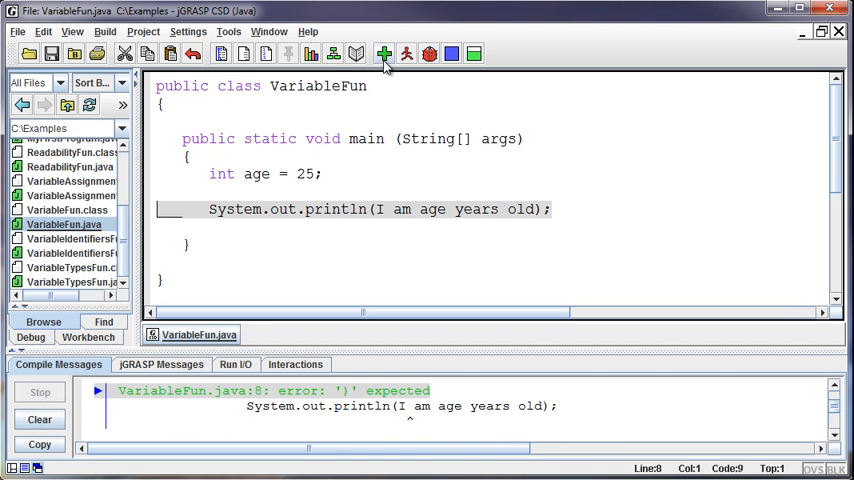
left_click(397, 225)
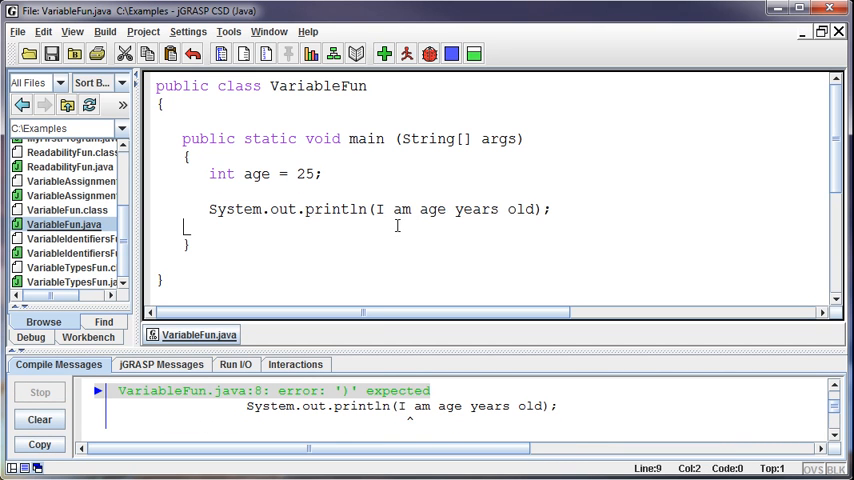
mouse_move(381, 195)
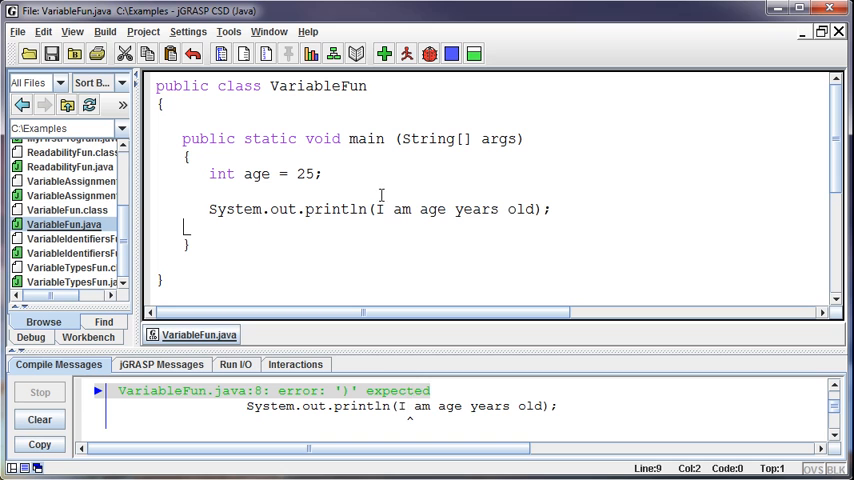
left_click(384, 209)
type(")")
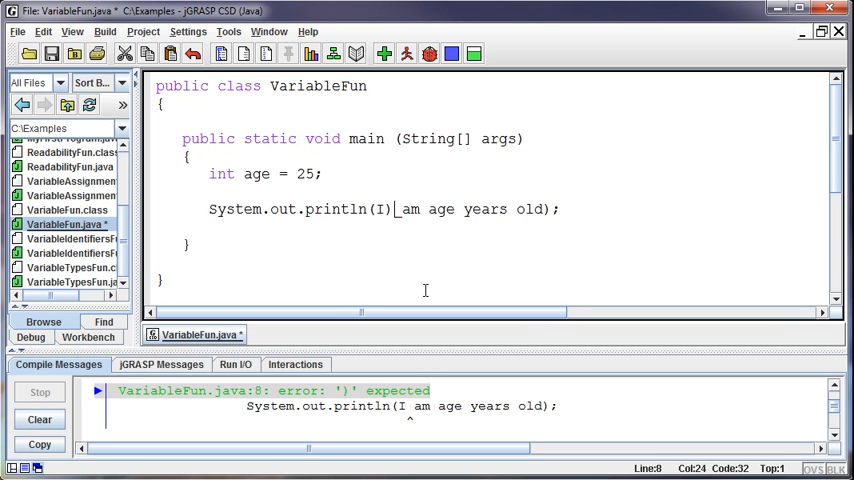
Wrap the sentence in double quotes, then compile and run to print 'I am age years old'
key("Backspace")
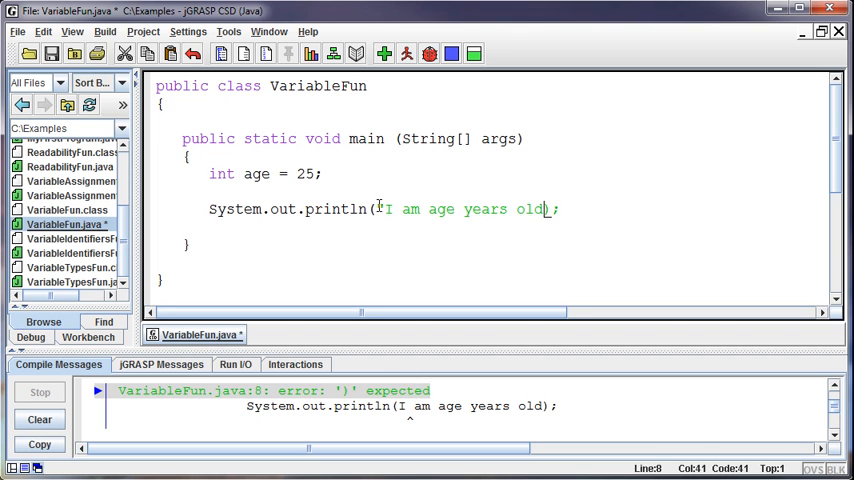
type("\"")
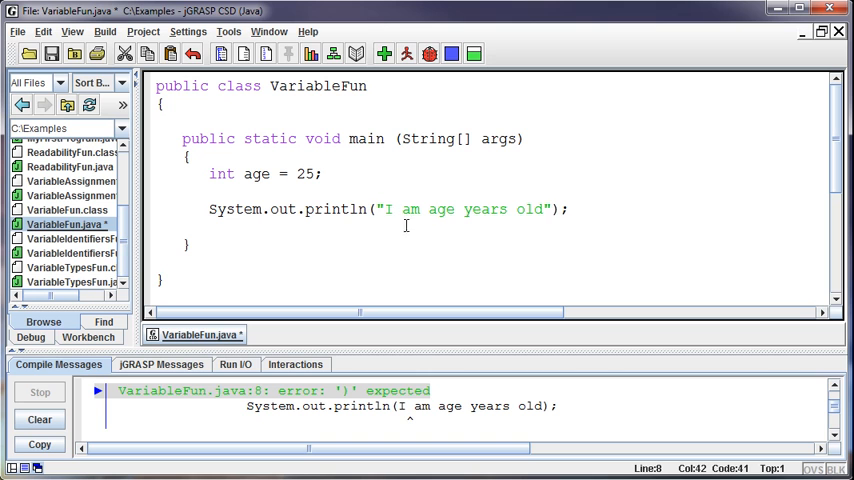
left_click(384, 54)
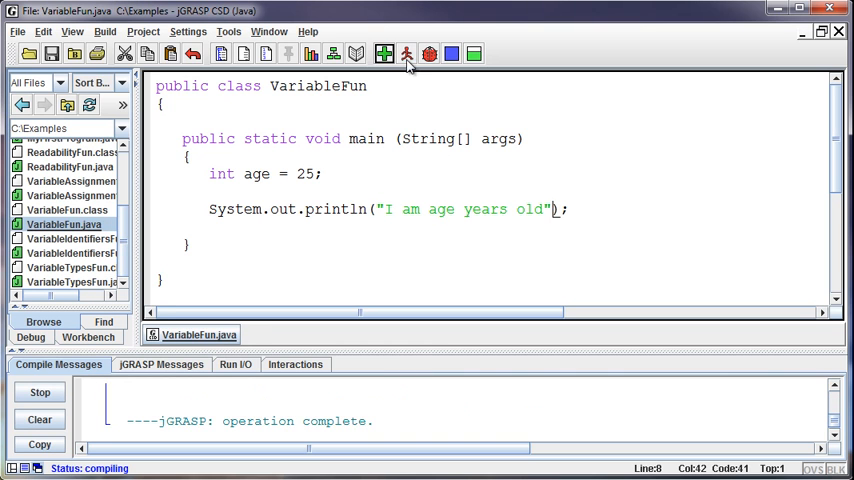
left_click(407, 54)
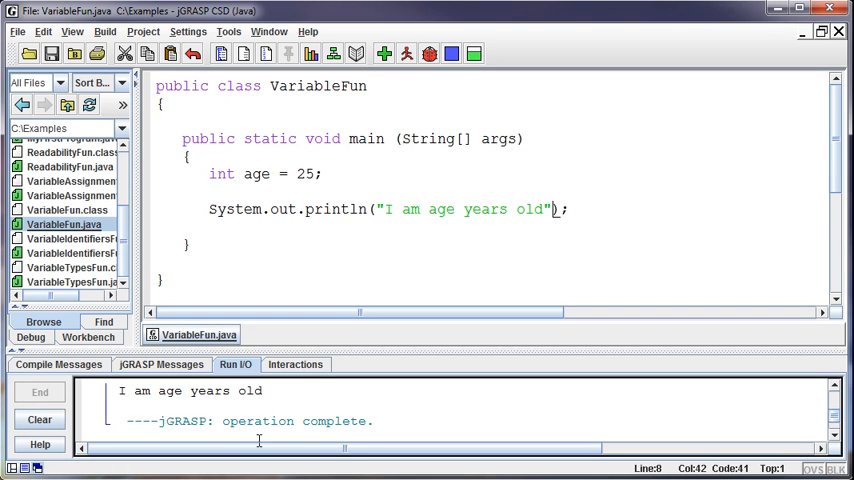
mouse_move(385, 385)
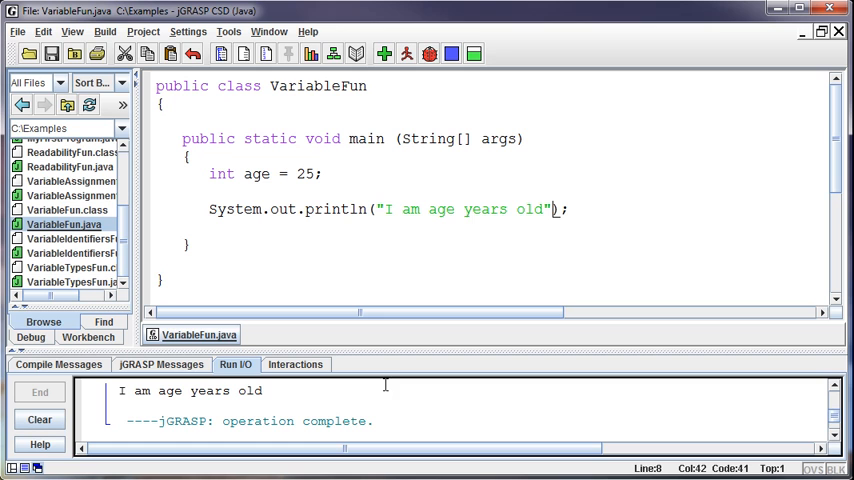
mouse_move(384, 353)
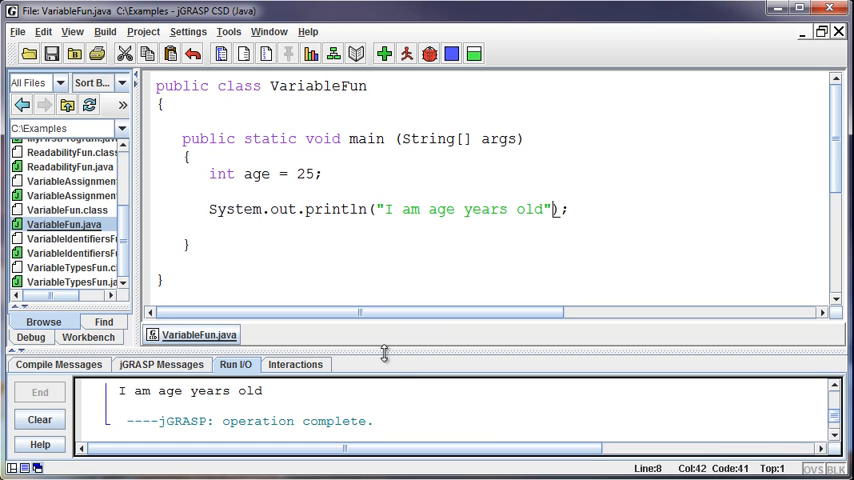
mouse_move(440, 214)
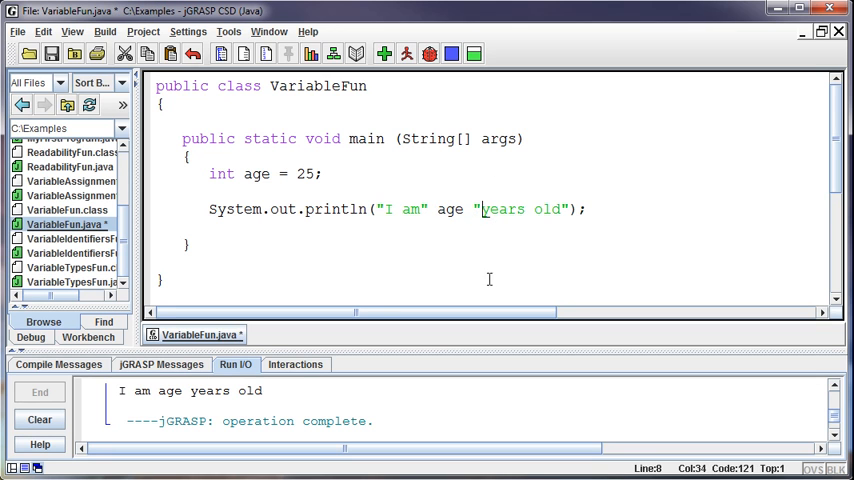
Compile the "I am" age "years old" version and jump to the ')' expected error line
left_click(384, 54)
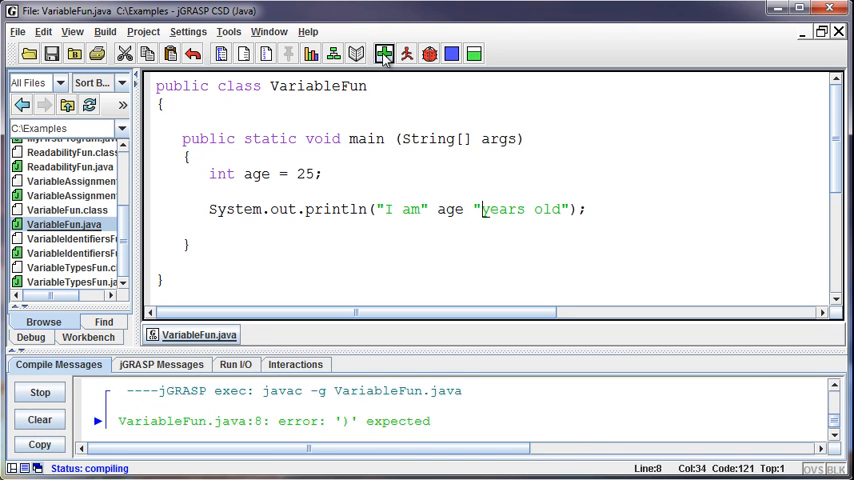
left_click(383, 54)
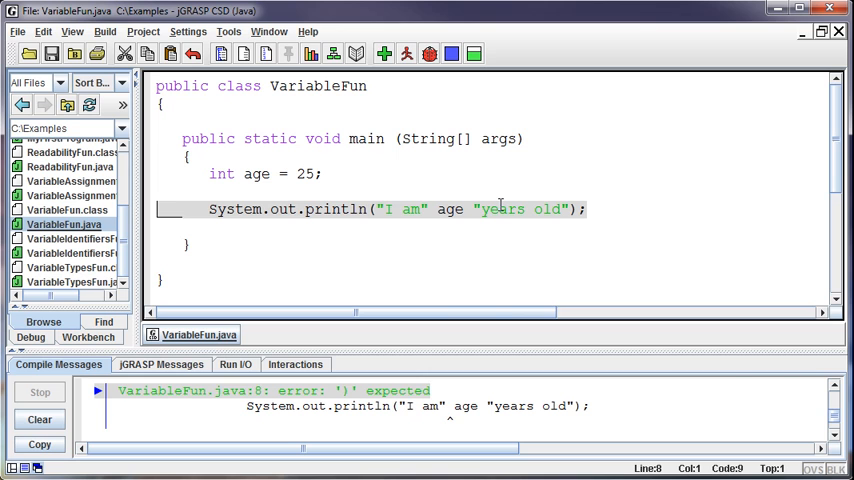
mouse_move(455, 217)
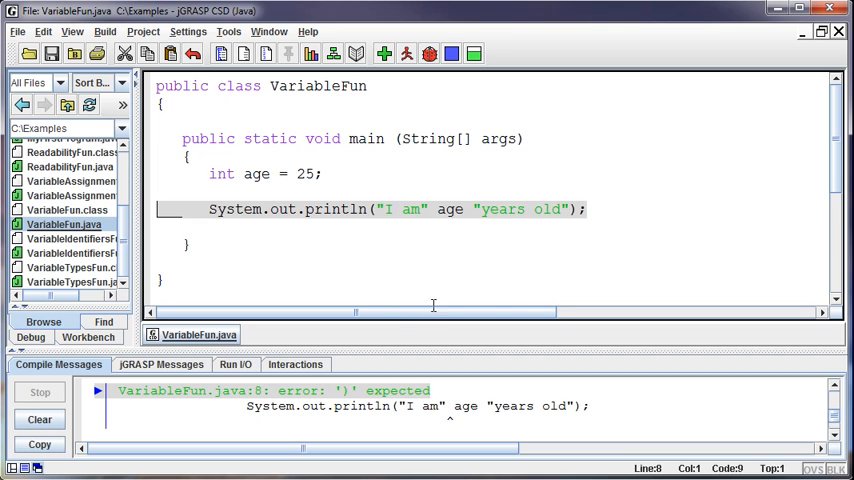
mouse_move(413, 285)
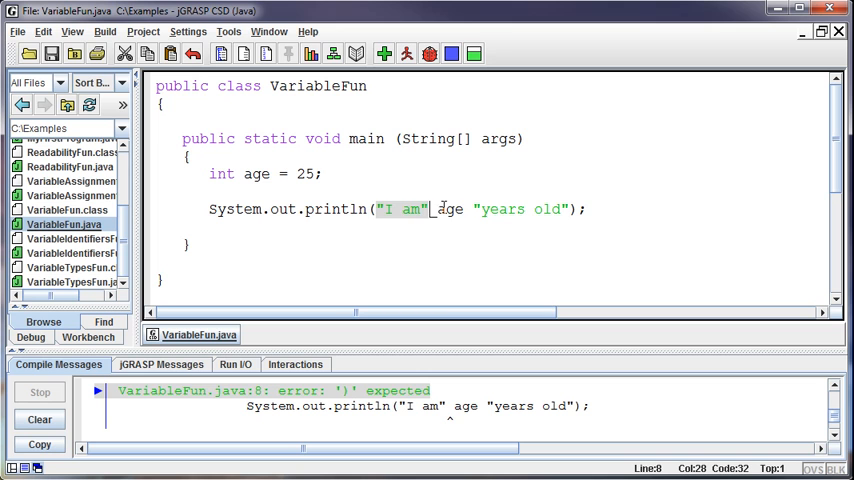
Insert + operators so the line reads "I am" + age + "years old"
double_click(448, 209)
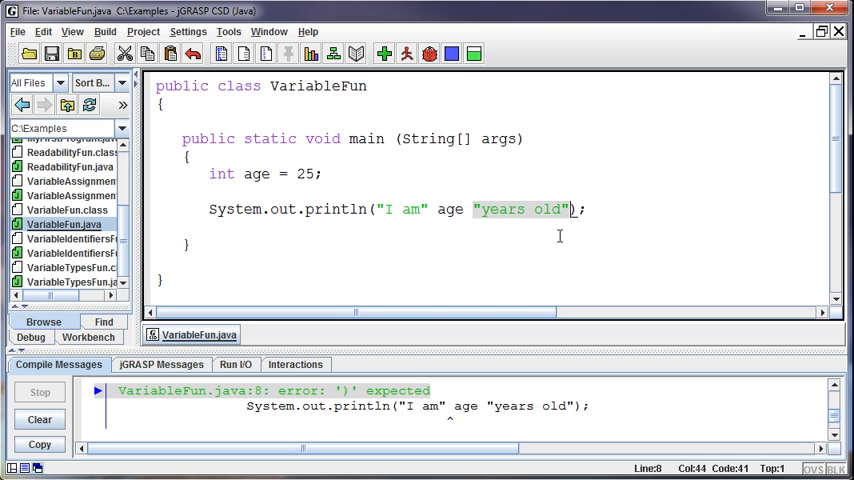
mouse_move(470, 222)
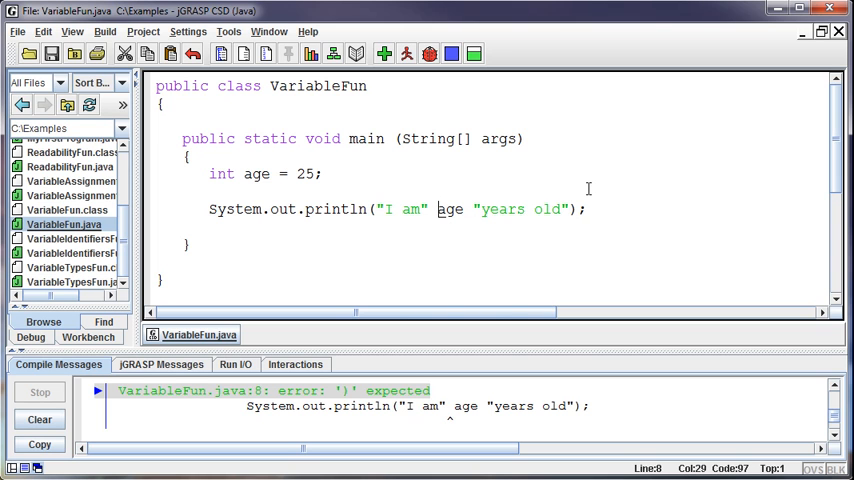
type("+")
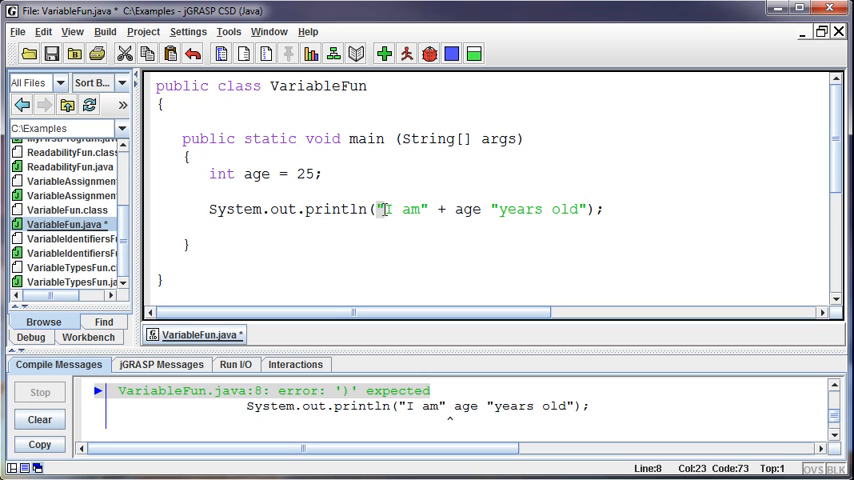
double_click(405, 209)
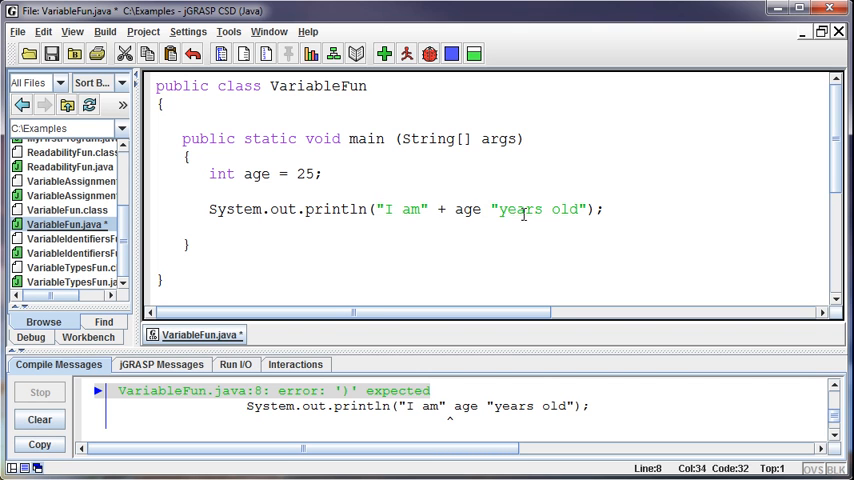
type("+")
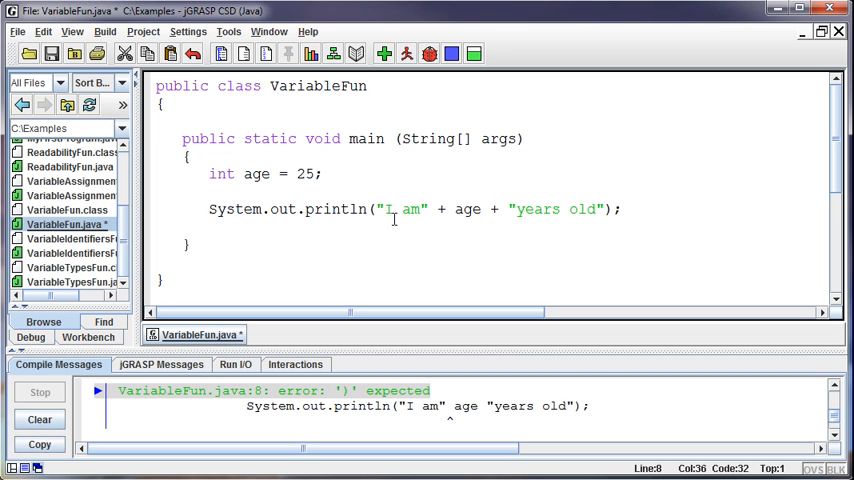
left_click(453, 209)
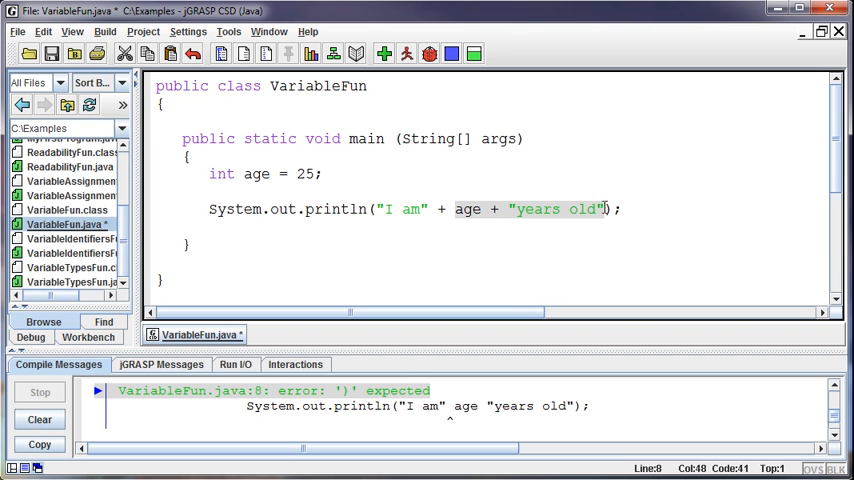
mouse_move(600, 199)
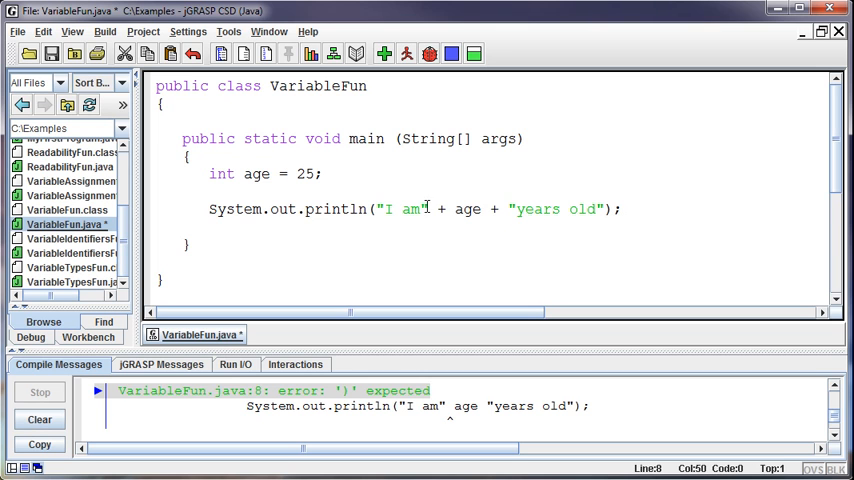
Compile and run to see 'I am25years old', then begin adding a space after "I am"
left_click(385, 54)
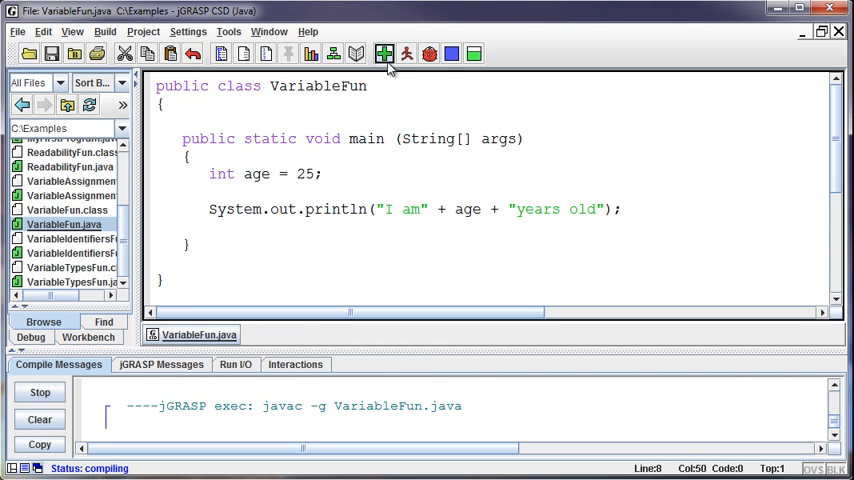
left_click(407, 54)
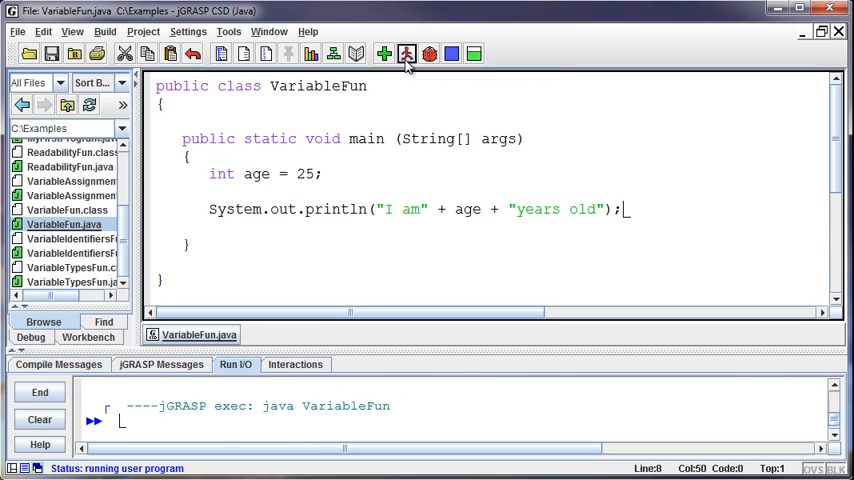
left_click(407, 54)
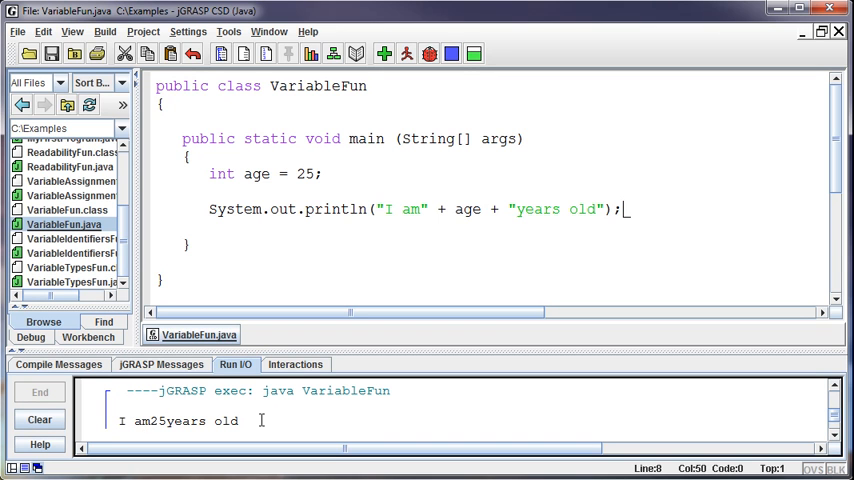
mouse_move(149, 420)
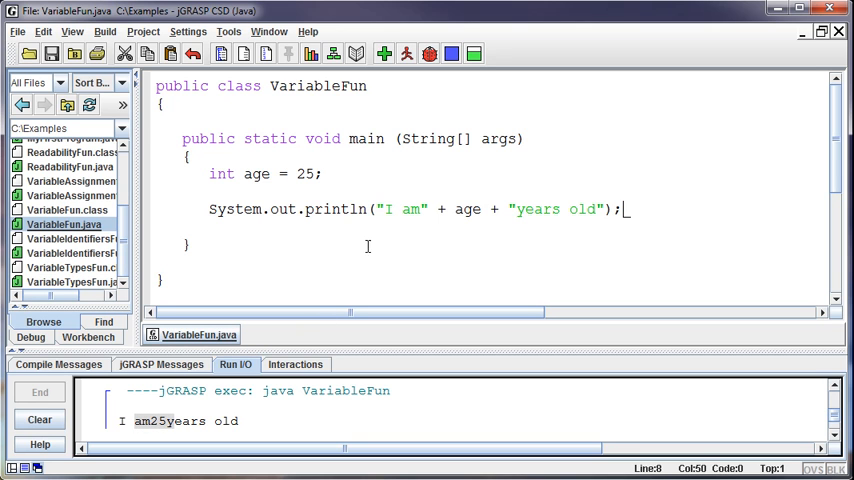
left_click(432, 208)
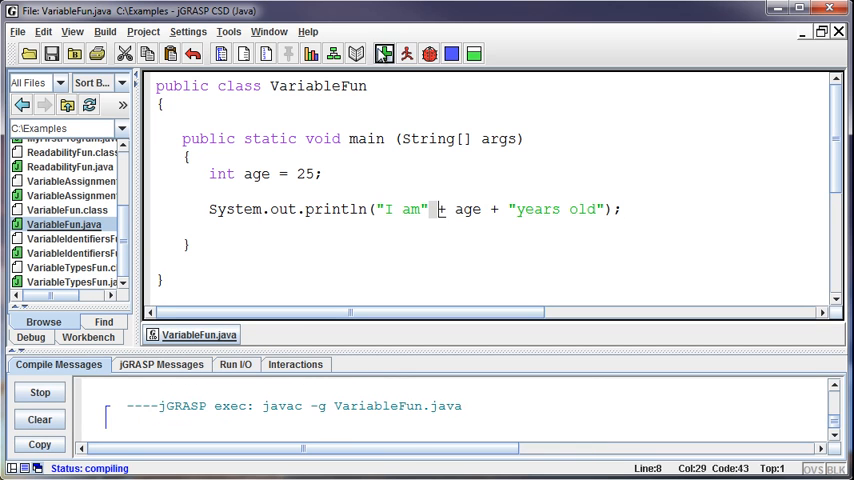
left_click(407, 54)
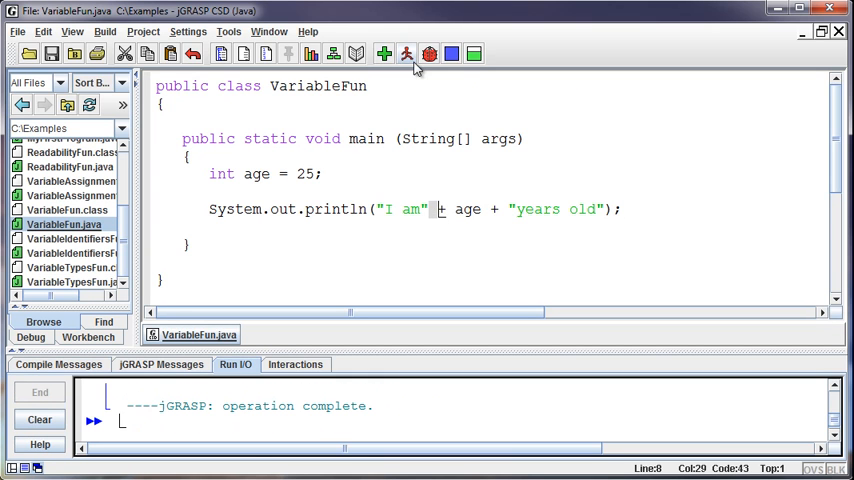
left_click(407, 54)
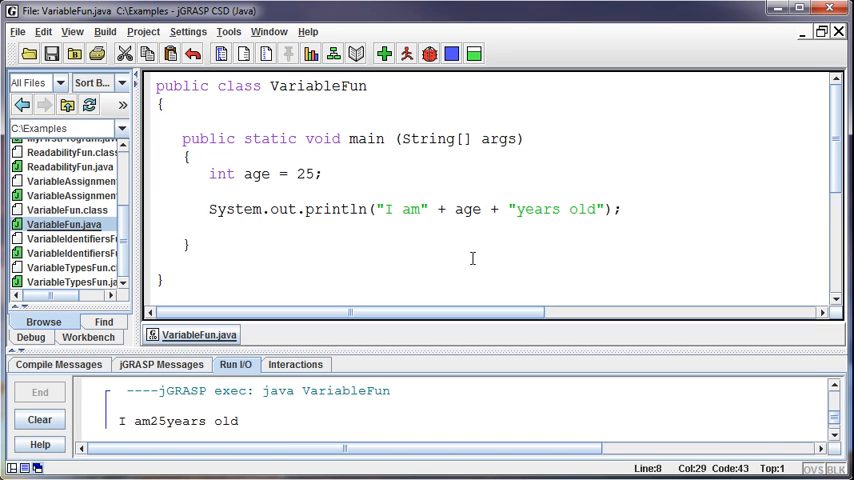
left_click(476, 279)
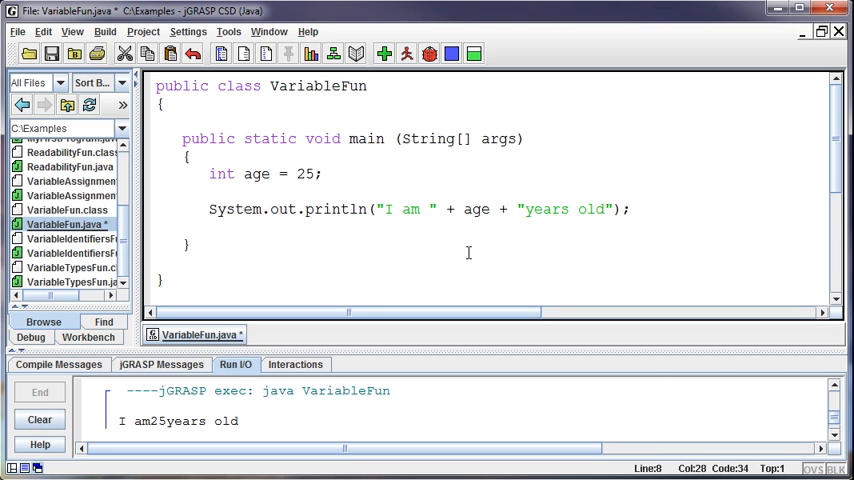
mouse_move(524, 207)
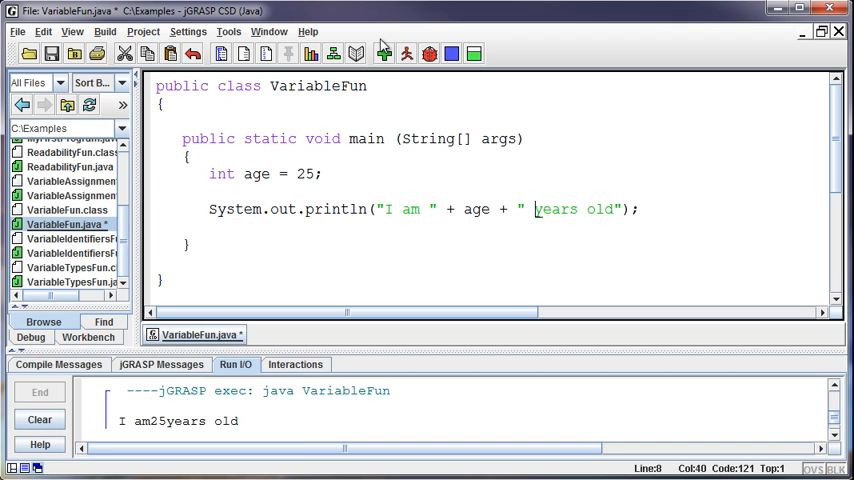
Add a leading space before "years old", then recompile and run to print 'I am 25 years old'
left_click(383, 54)
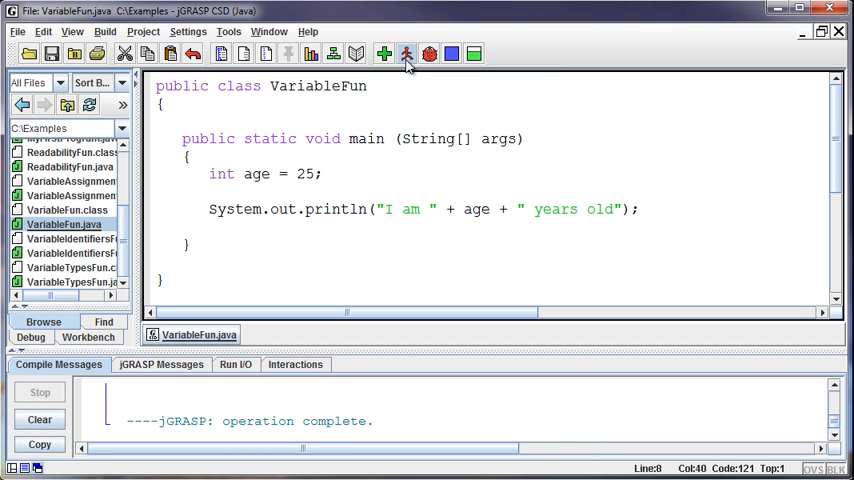
left_click(406, 54)
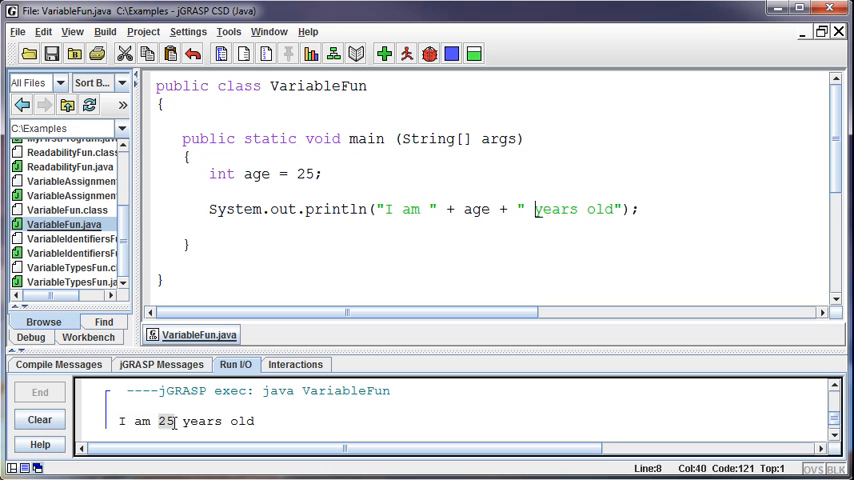
mouse_move(563, 261)
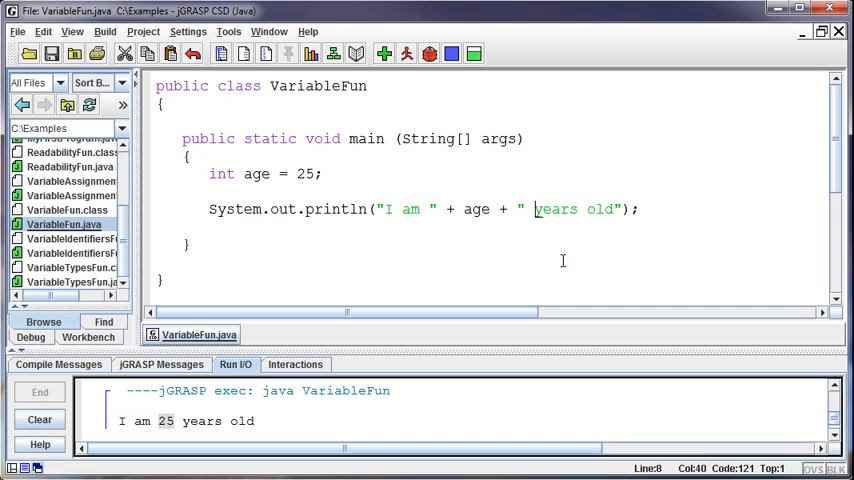
left_click(618, 209)
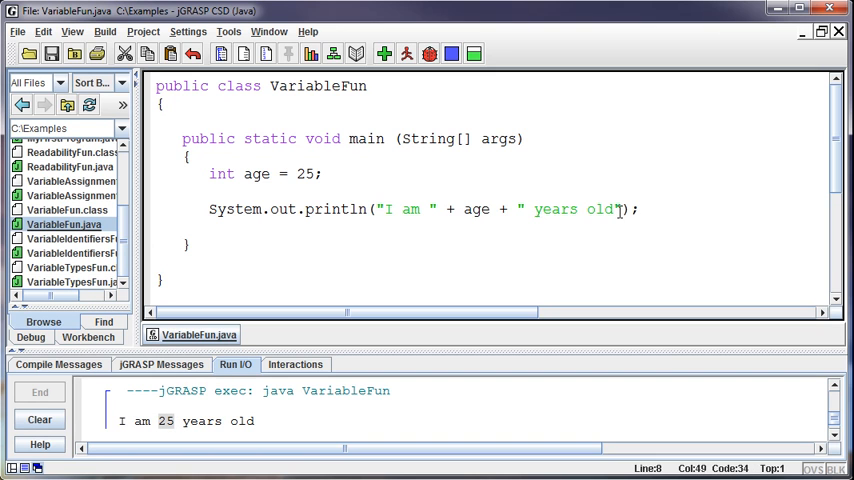
Add a period after "years old", then recompile and run, printing 'I am 25 years old.'
left_click(384, 54)
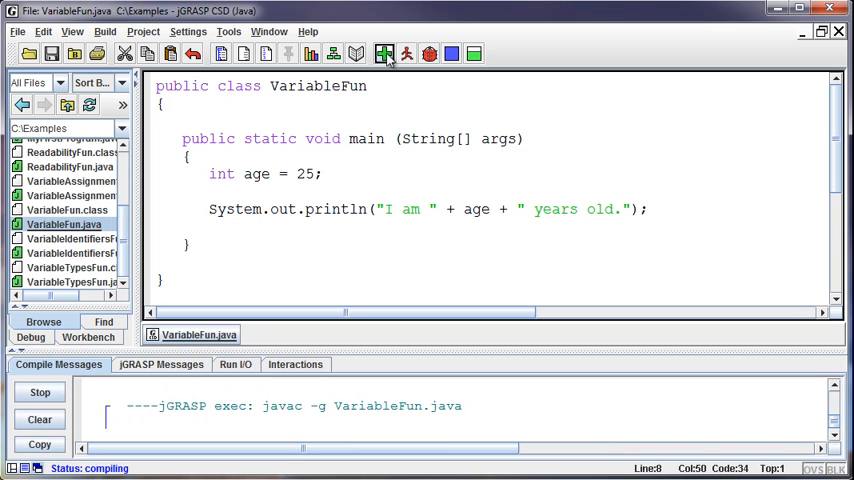
left_click(385, 53)
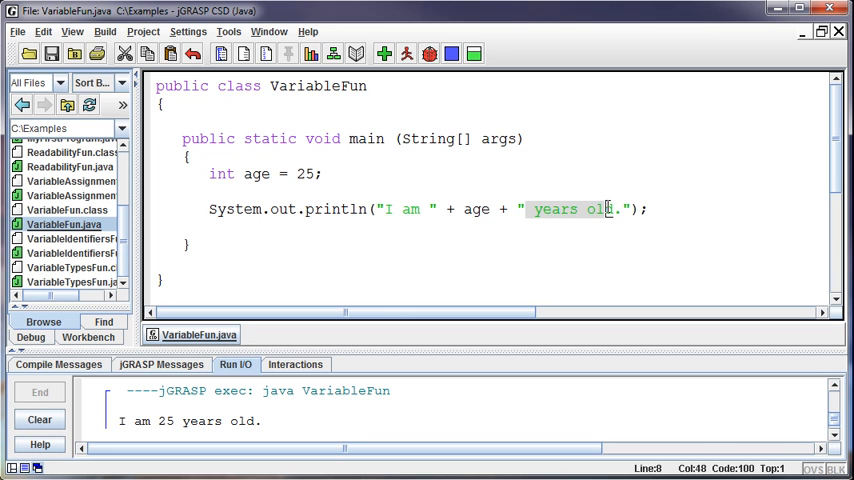
mouse_move(644, 196)
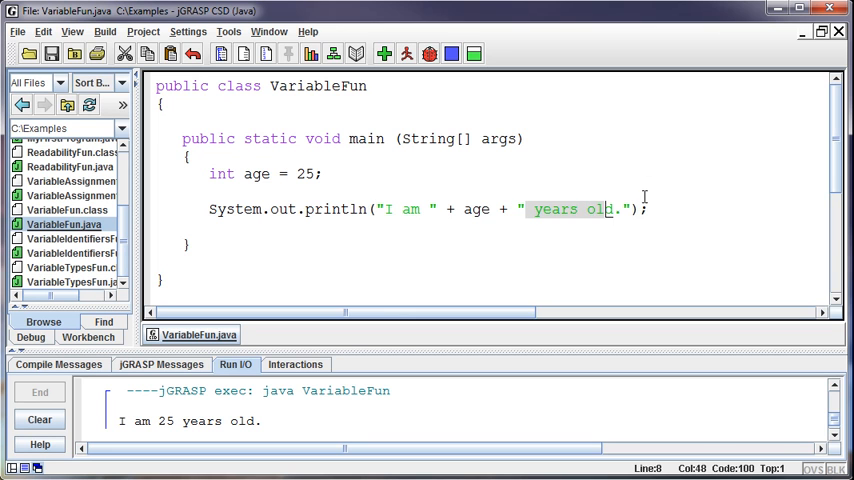
mouse_move(758, 213)
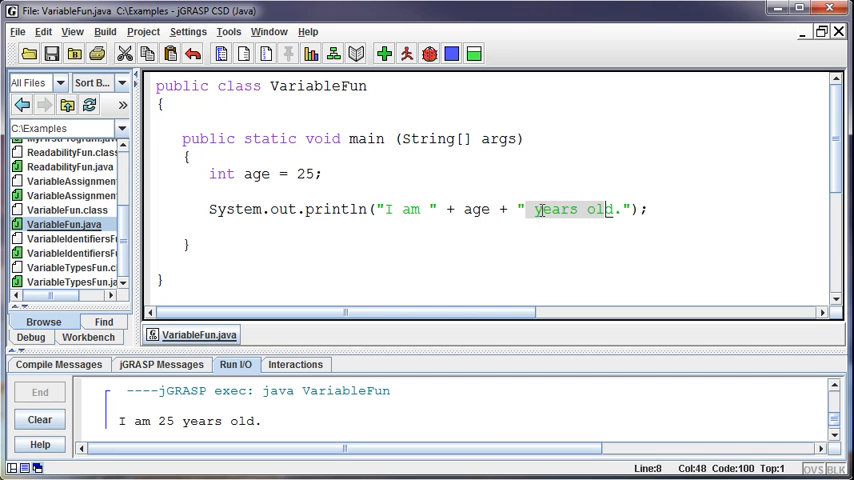
mouse_move(519, 267)
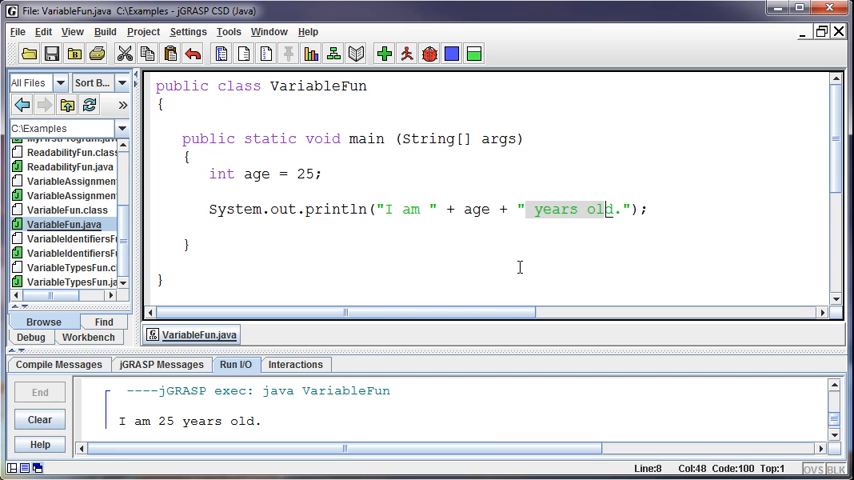
mouse_move(305, 350)
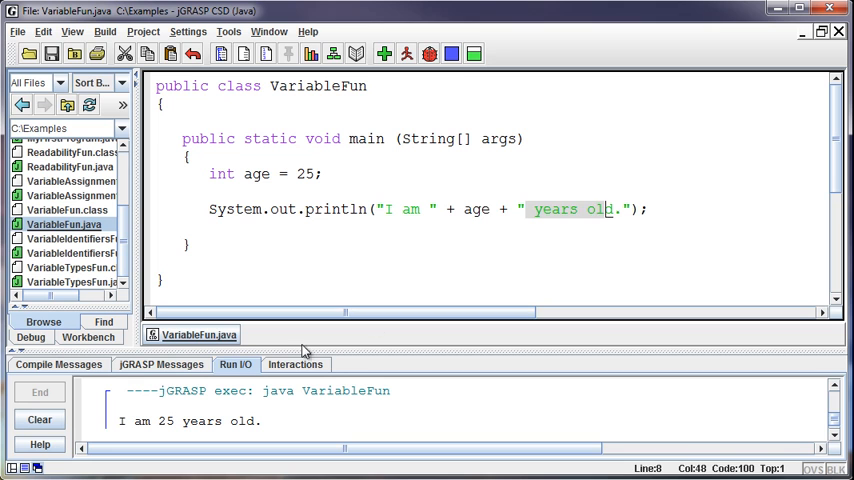